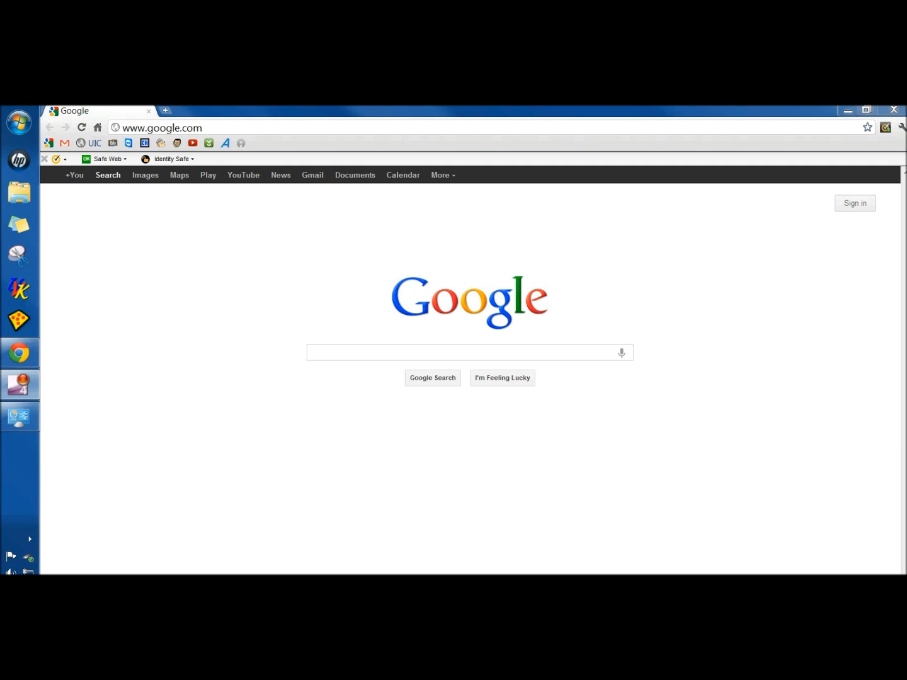
Search Google for 'iobit uninstaller' and open the IObit Uninstaller 2 product page.
click(469, 352)
text(iobit uninstaller)
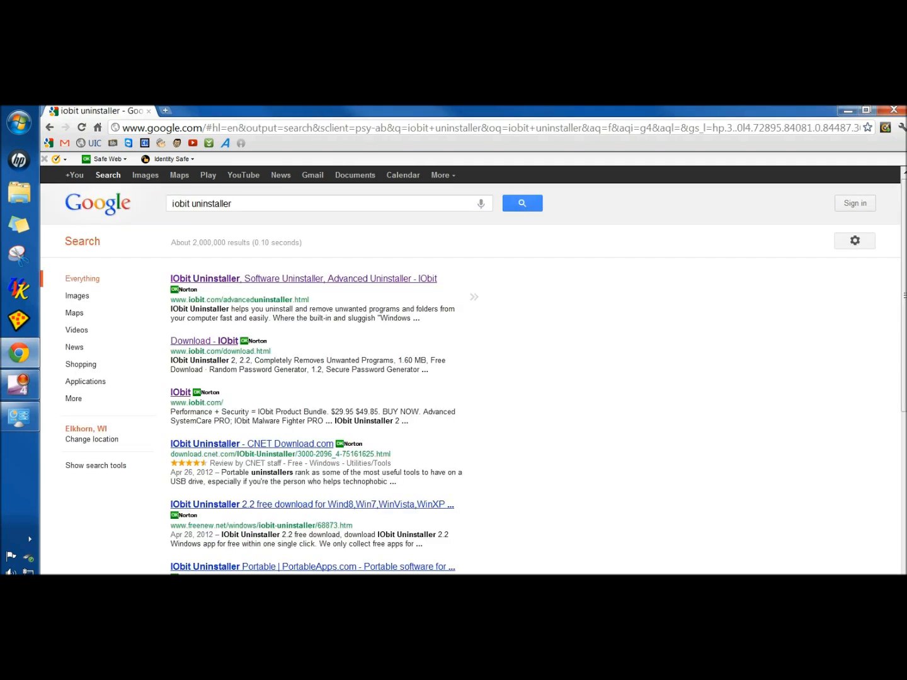
click(302, 278)
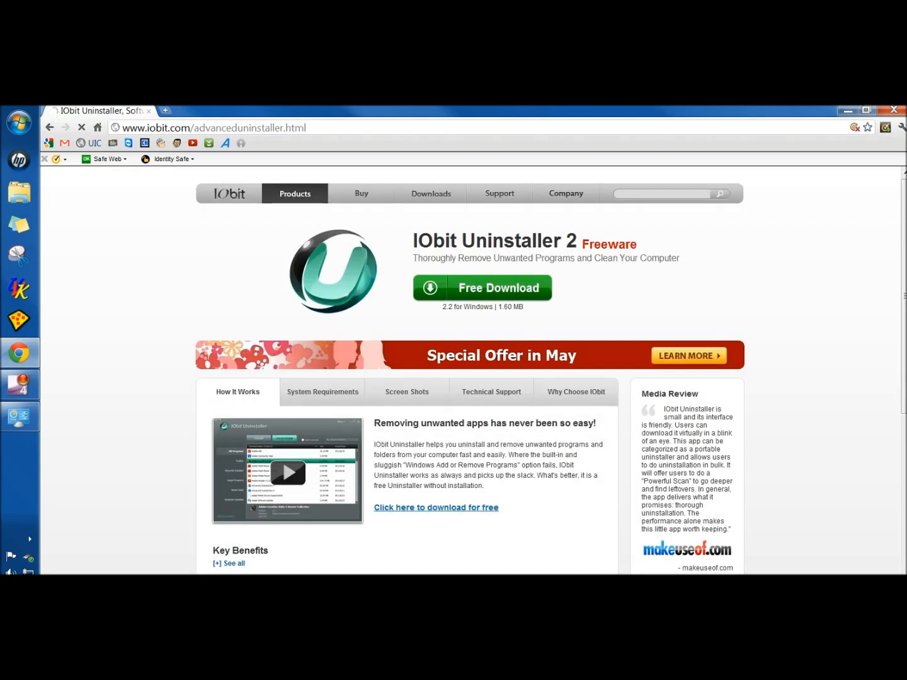
click(82, 126)
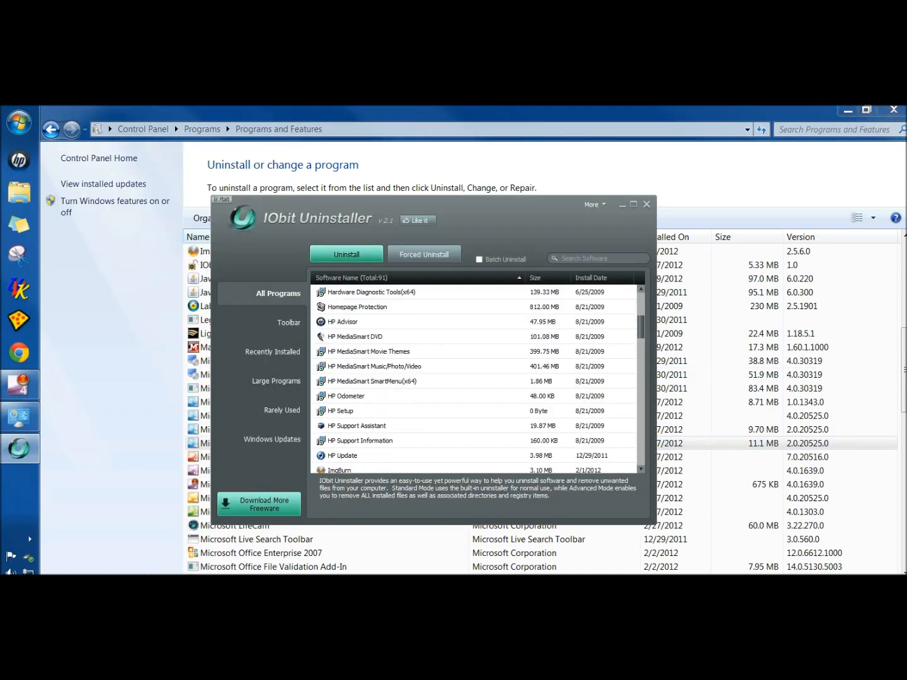
Select Legends of the Shadows in IObit Uninstaller and confirm uninstalling it.
scroll(down, 3)
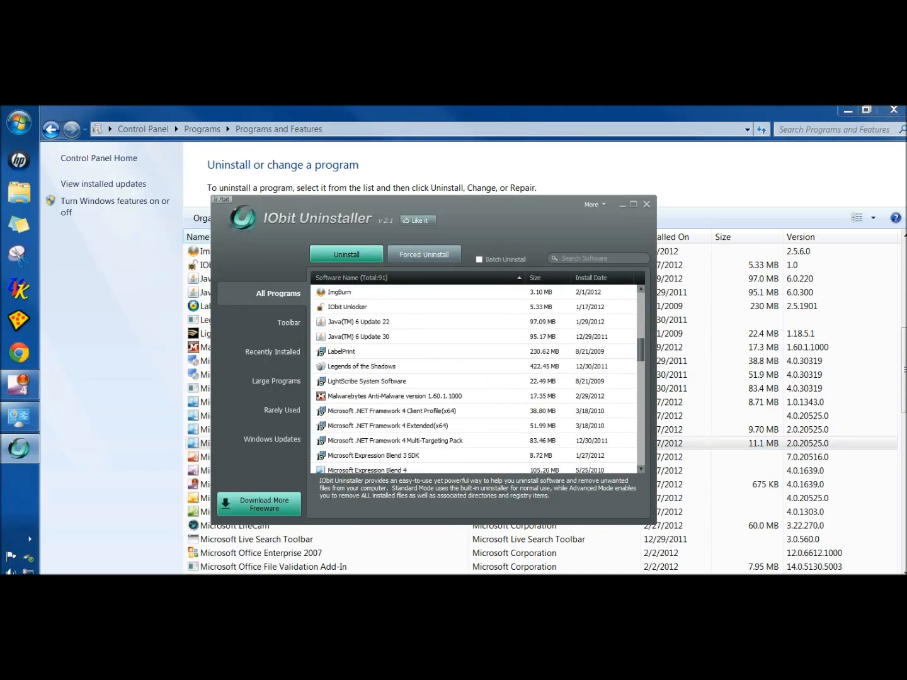
click(361, 366)
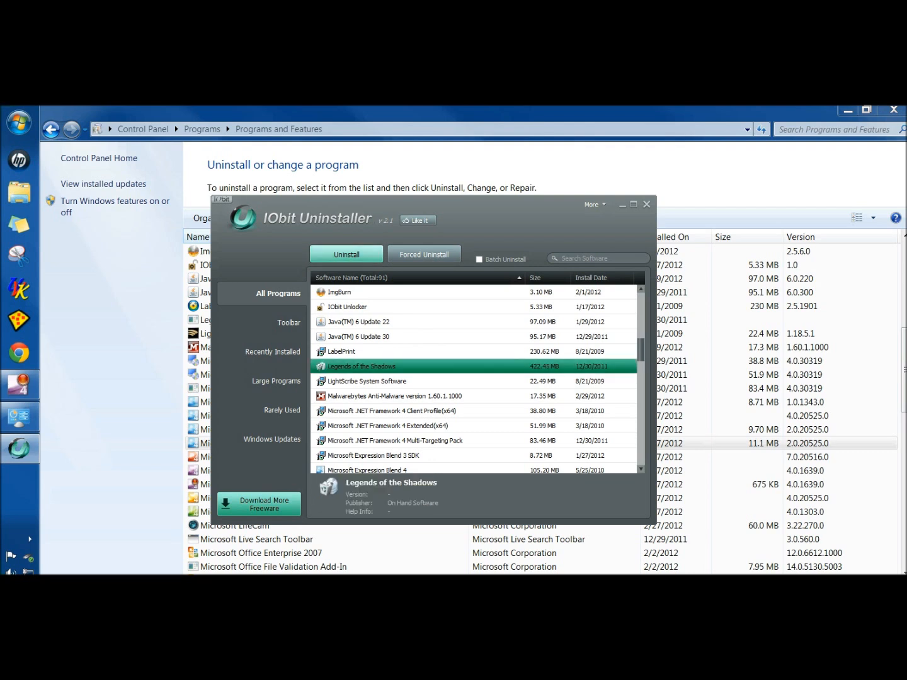
click(346, 254)
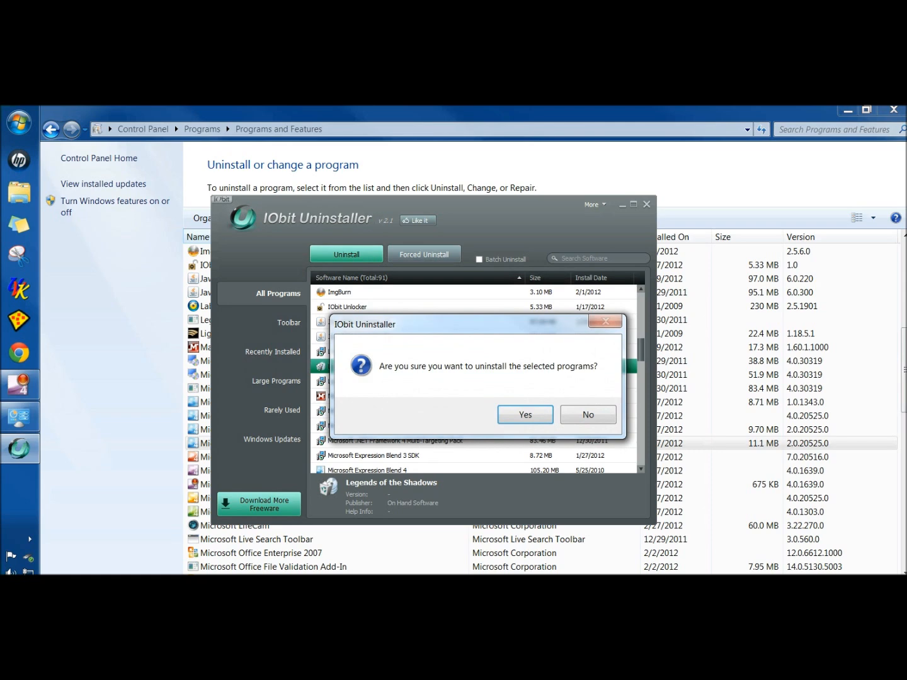
click(525, 414)
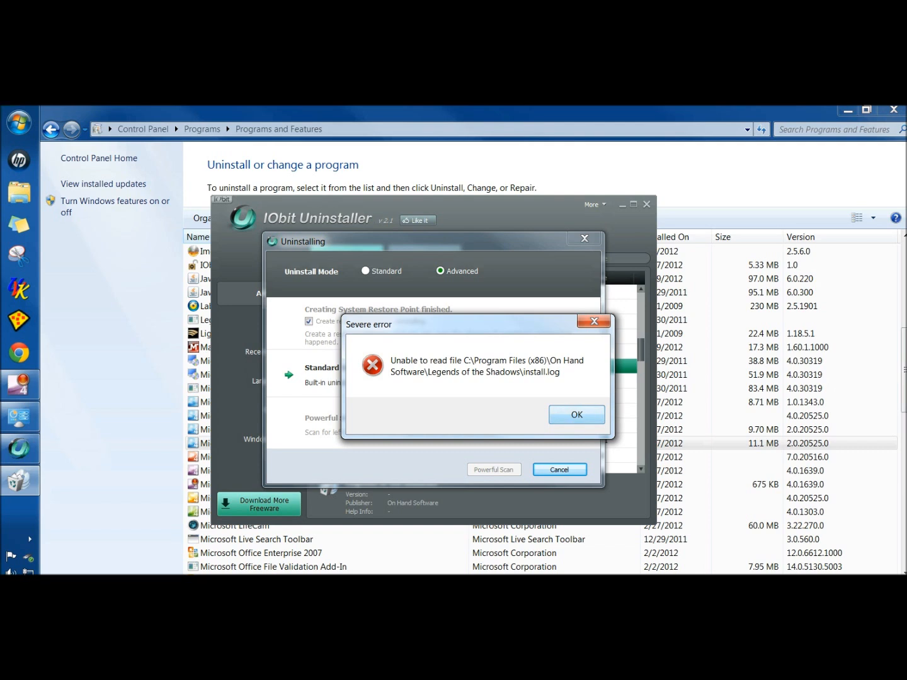
Dismiss the install.log error and run Powerful Scan, finding 6 registry entries and 176 files.
click(575, 414)
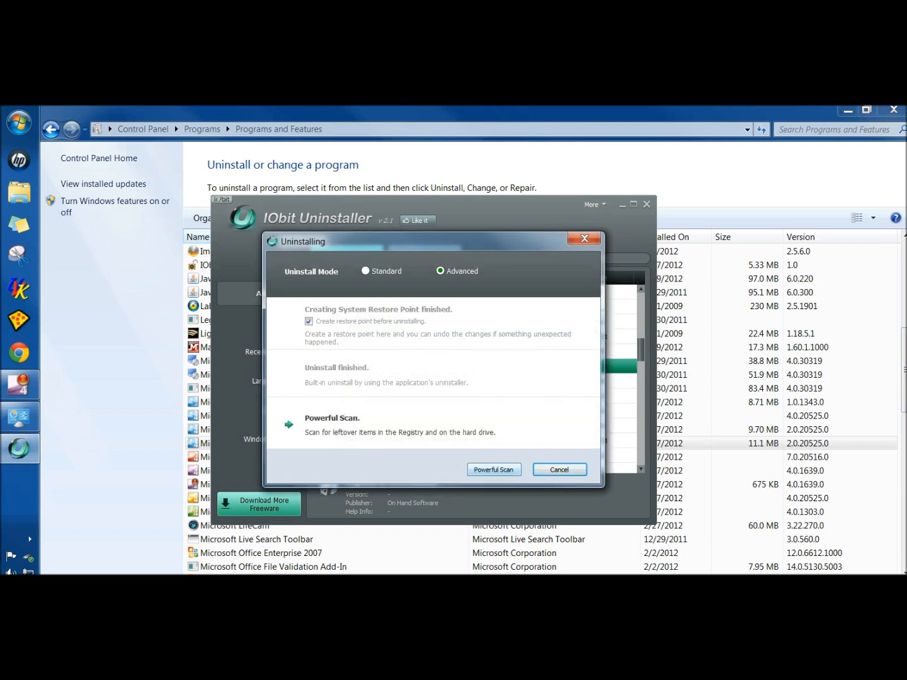
click(493, 469)
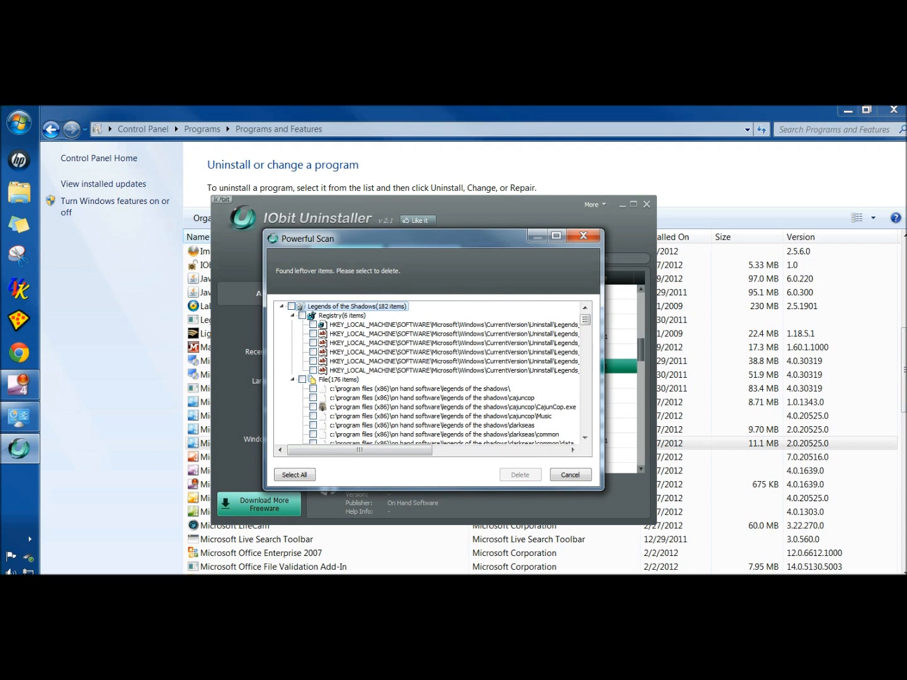
Select and delete all 182 leftover items, then acknowledge Delete finished.
click(294, 475)
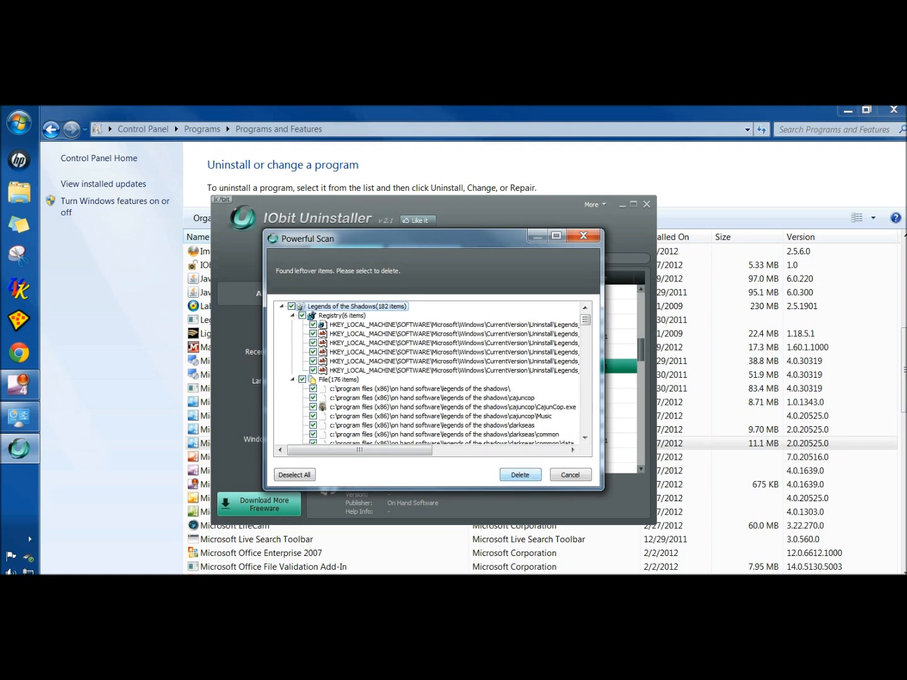
click(519, 474)
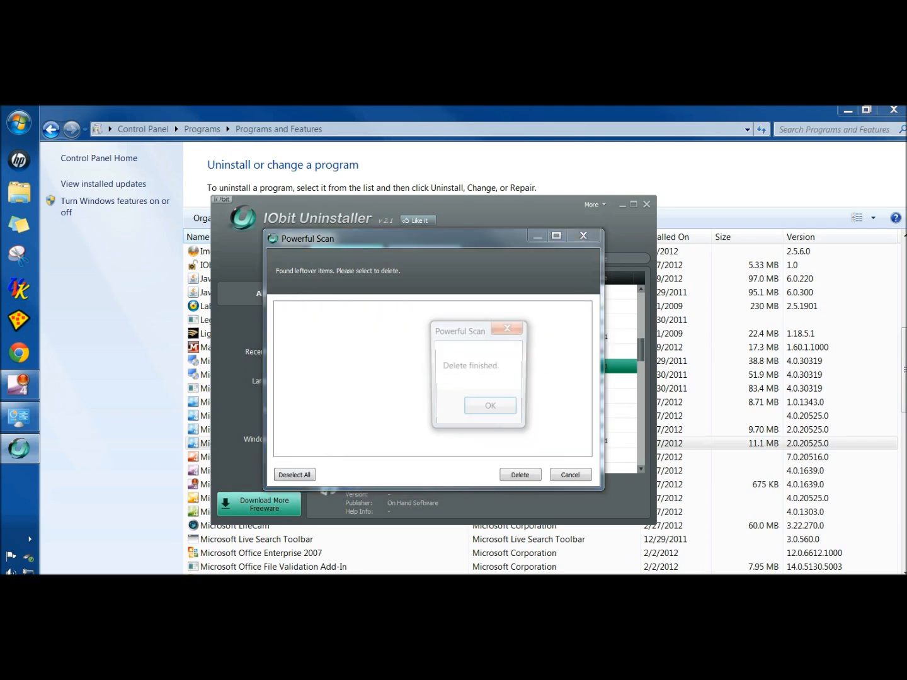
click(490, 405)
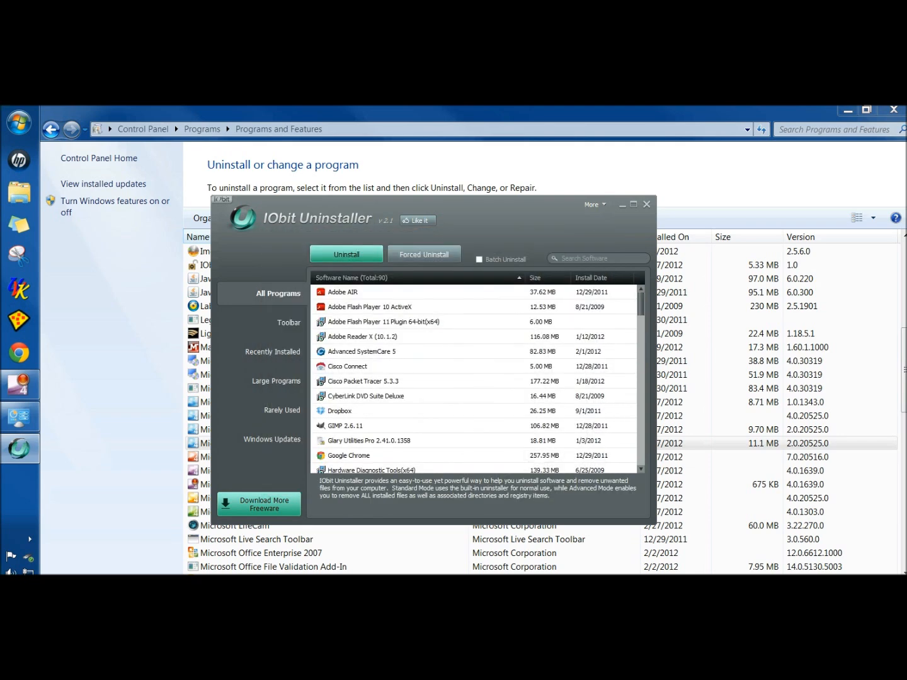
Confirm the game is absent from IObit's list, then refresh Programs and Features.
scroll(down, 3)
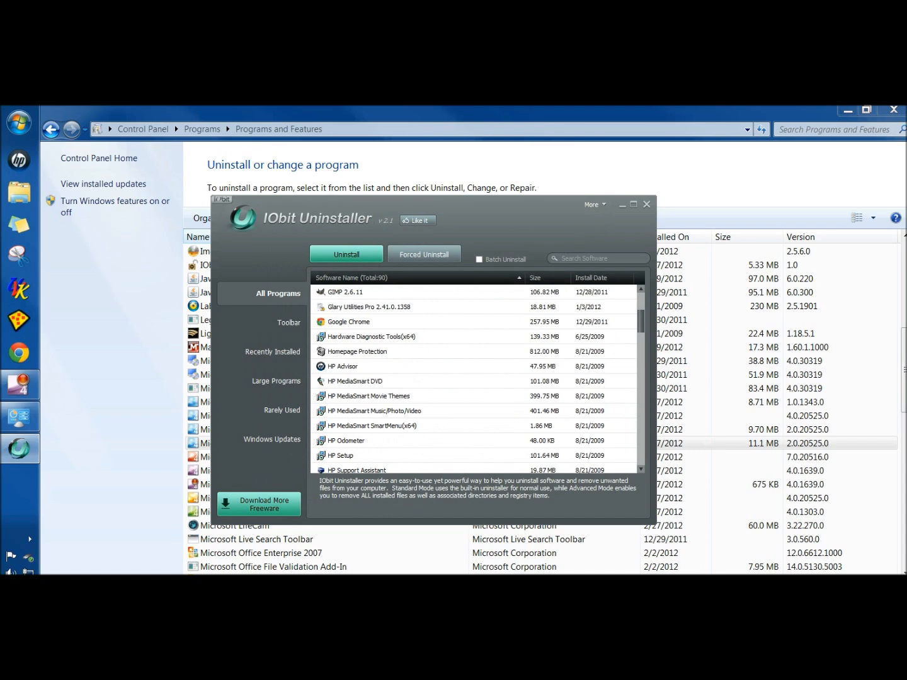
scroll(down, 3)
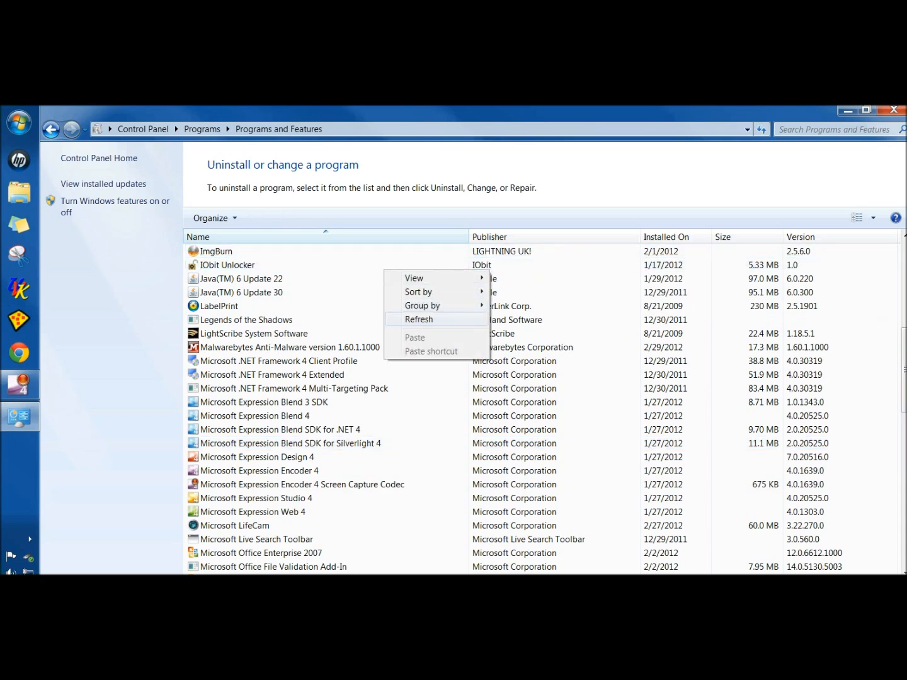
click(420, 319)
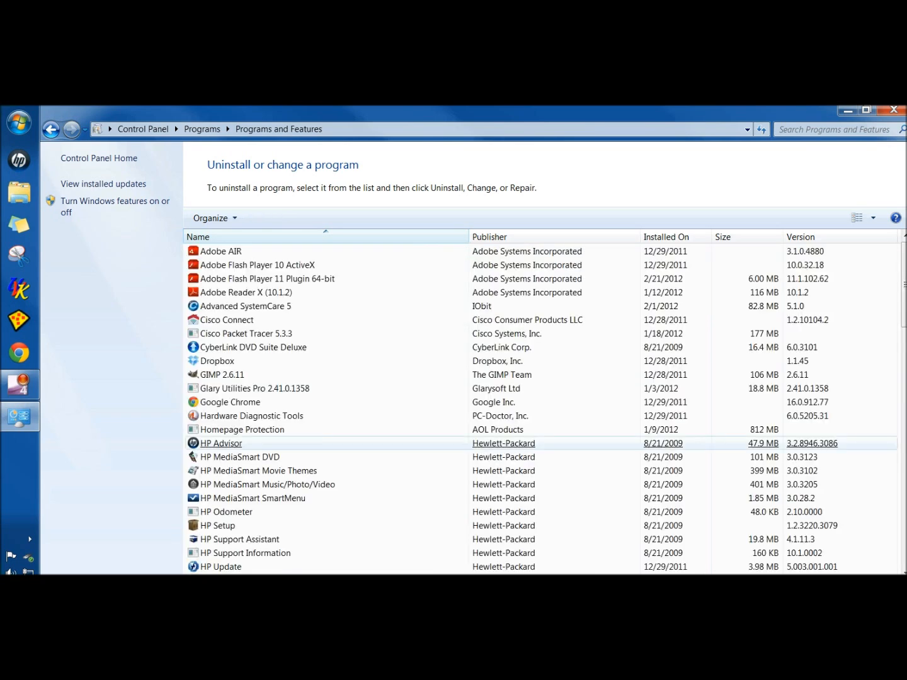